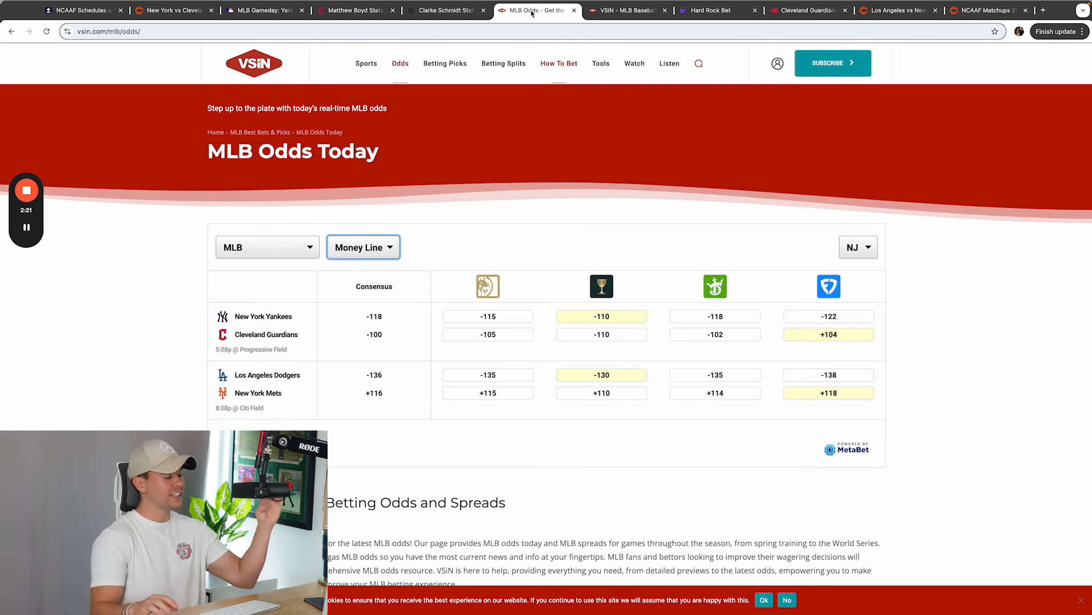
Step: Review VSIN's MLB money line odds and betting splits for Yankees–Guardians and Dodgers–Mets, then go to Hard Rock Bet
{"action": "left_click", "coordinate": [445, 62]}
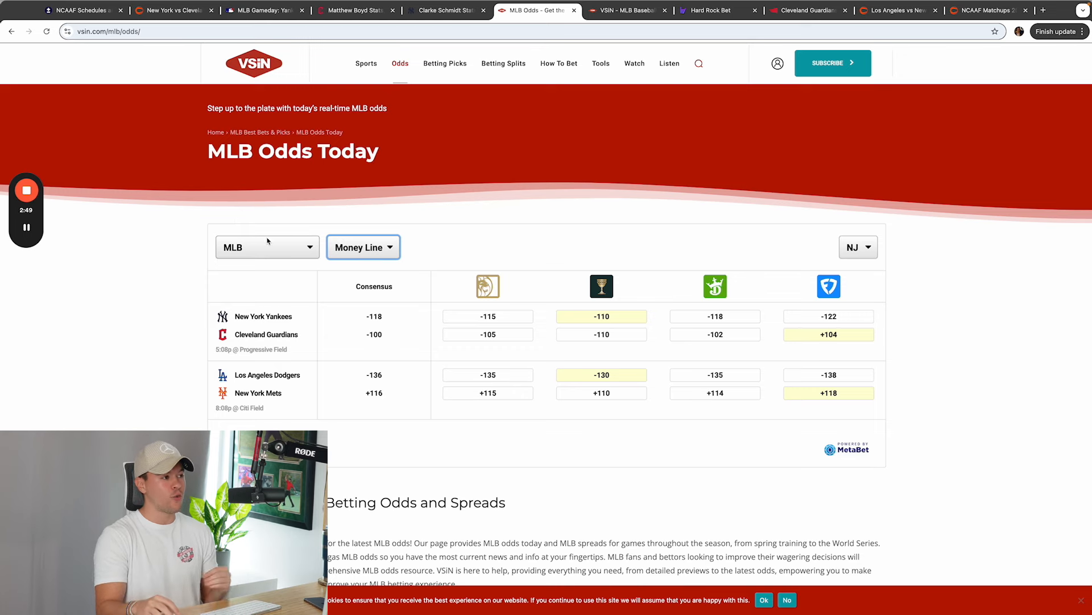
{"action": "left_click", "coordinate": [624, 10]}
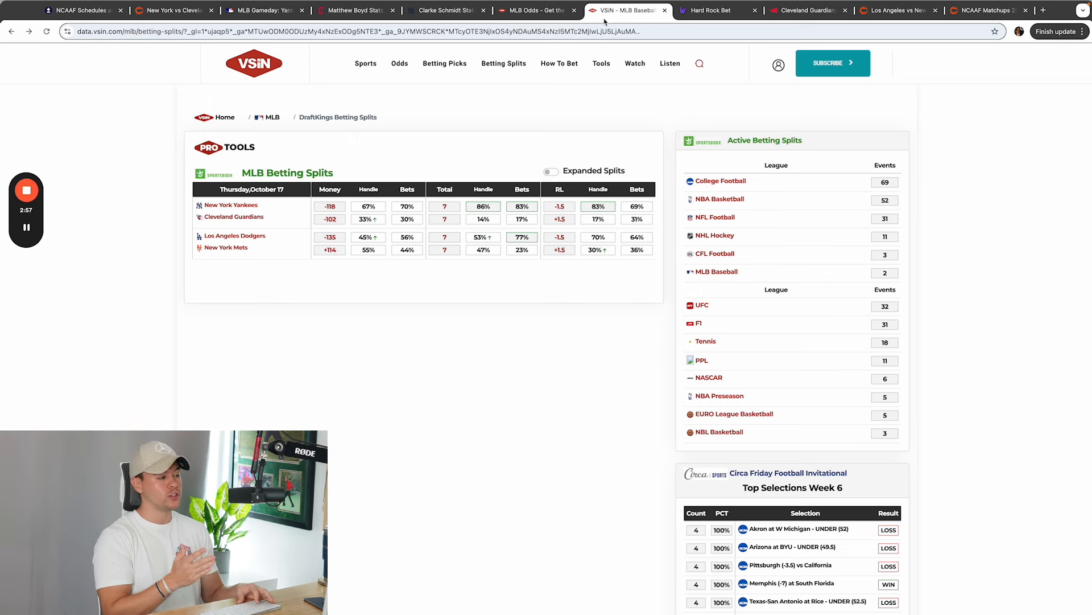
{"action": "left_click", "coordinate": [709, 10]}
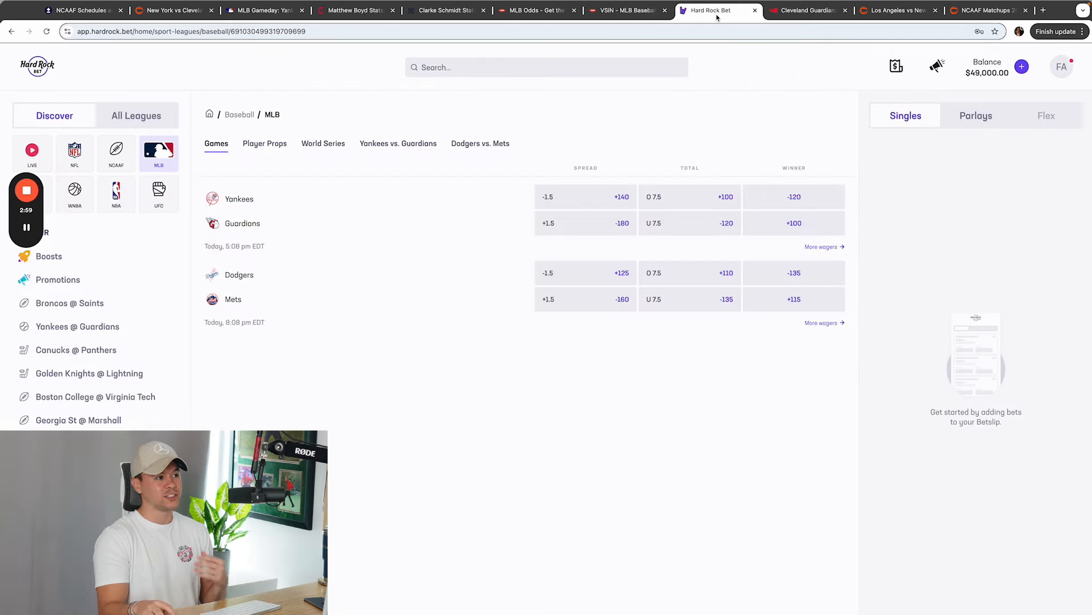
Step: Bring up Covers' New York vs Cleveland head-to-head page after checking Hard Rock Bet's MLB lines
{"action": "left_click", "coordinate": [171, 10]}
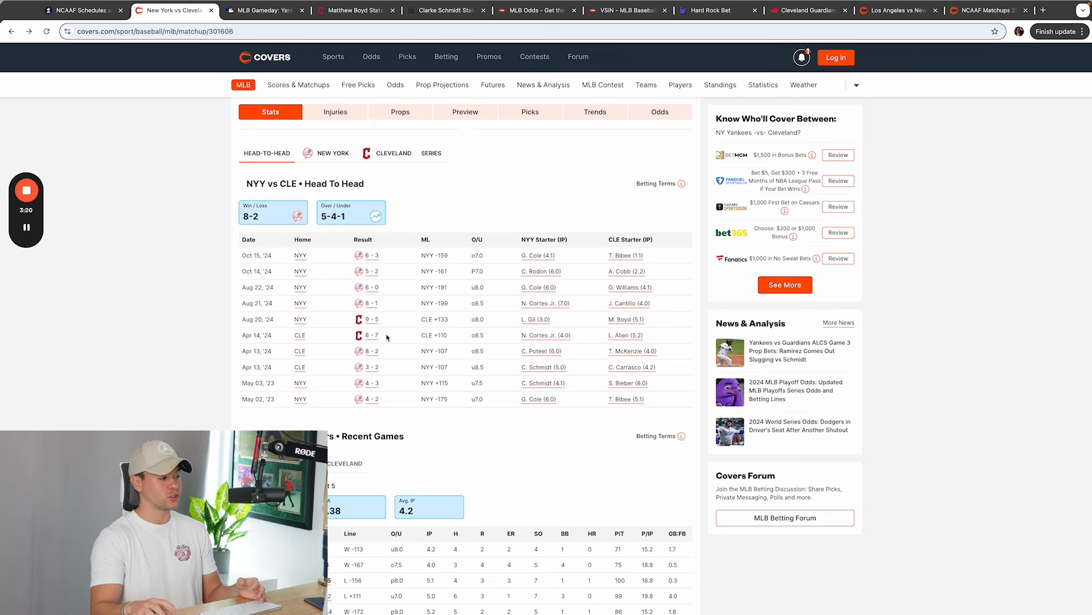
Step: Review Covers' head-to-head results and Matthew Boyd's pitching stats
{"action": "scroll", "scroll_direction": "down", "scroll_amount": 3}
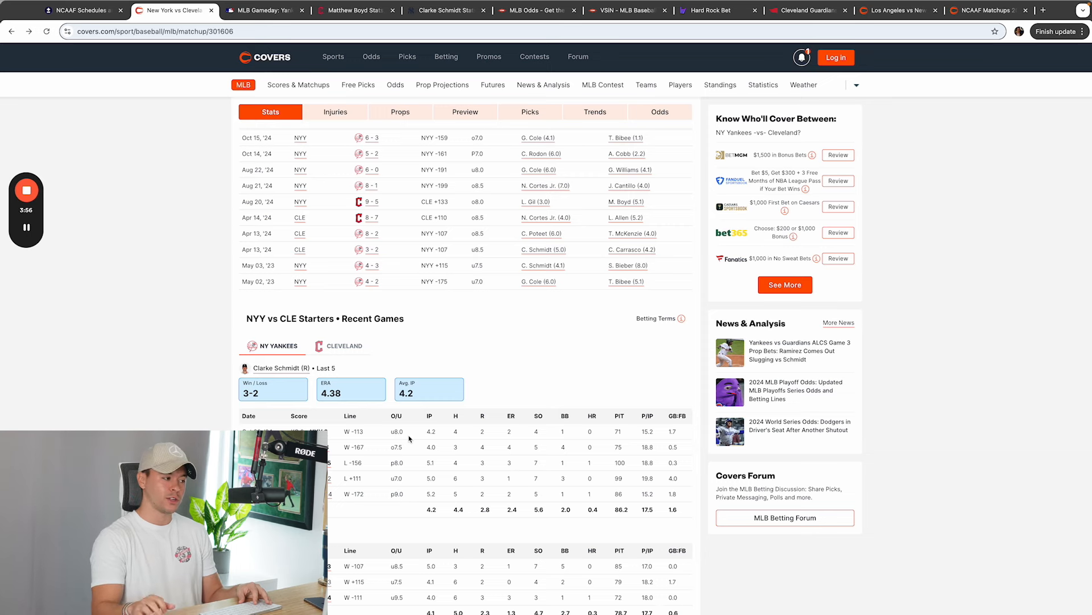
{"action": "scroll", "scroll_direction": "down", "scroll_amount": 3}
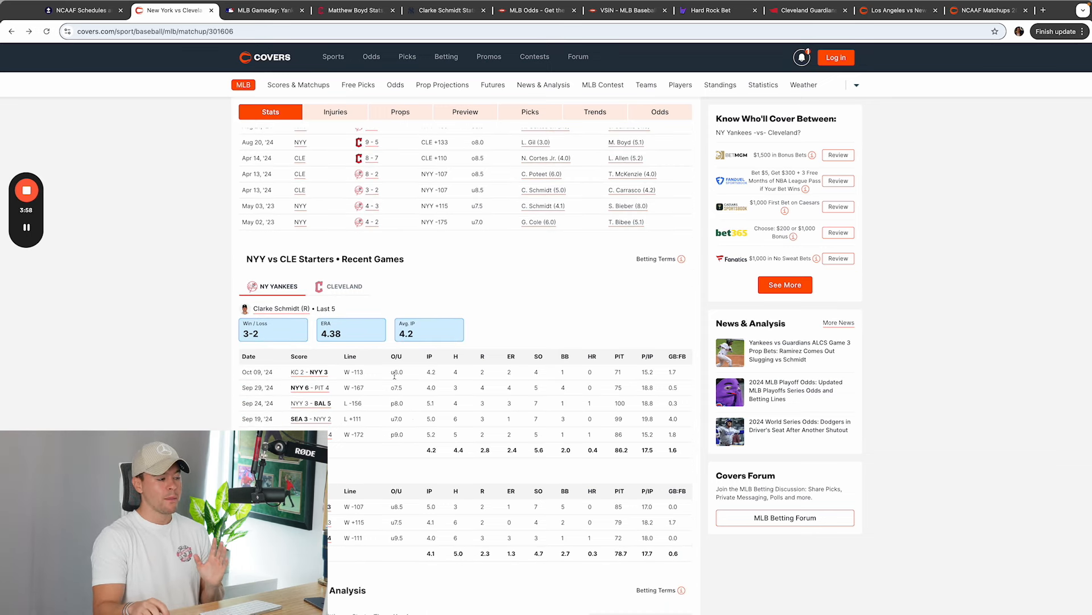
{"action": "left_click", "coordinate": [354, 10]}
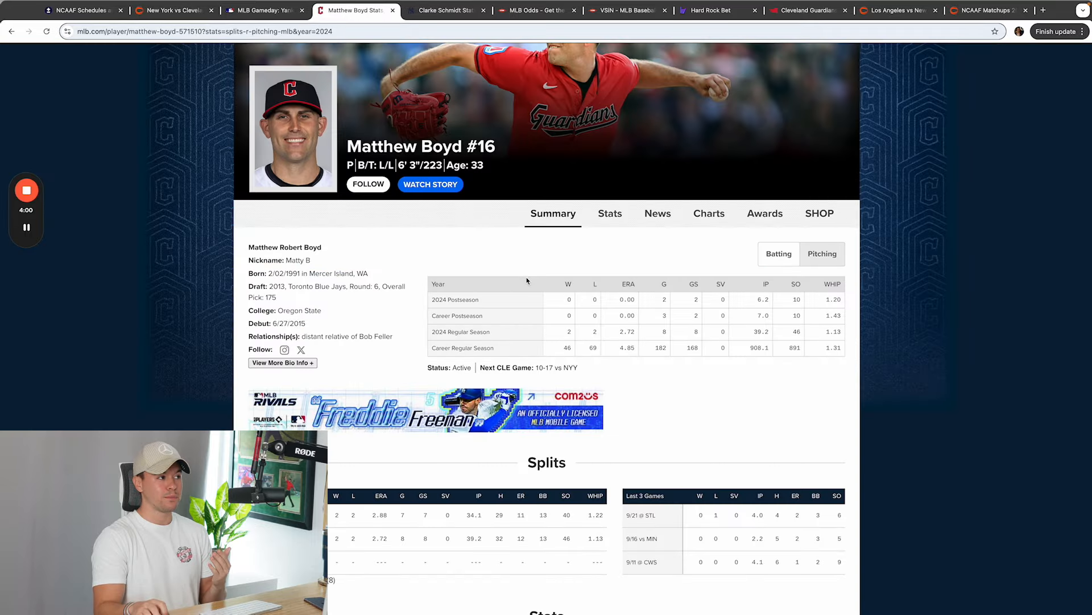
{"action": "left_click", "coordinate": [173, 10]}
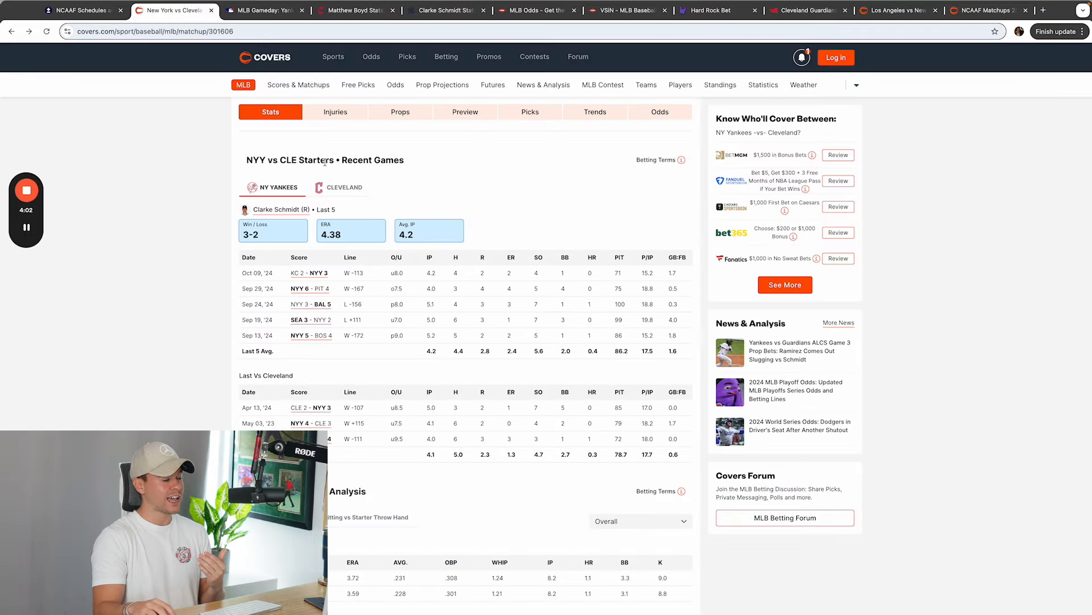
Step: Show the Cleveland starter's recent games on Covers, then go to the Baseball-Reference game preview
{"action": "left_click", "coordinate": [343, 187]}
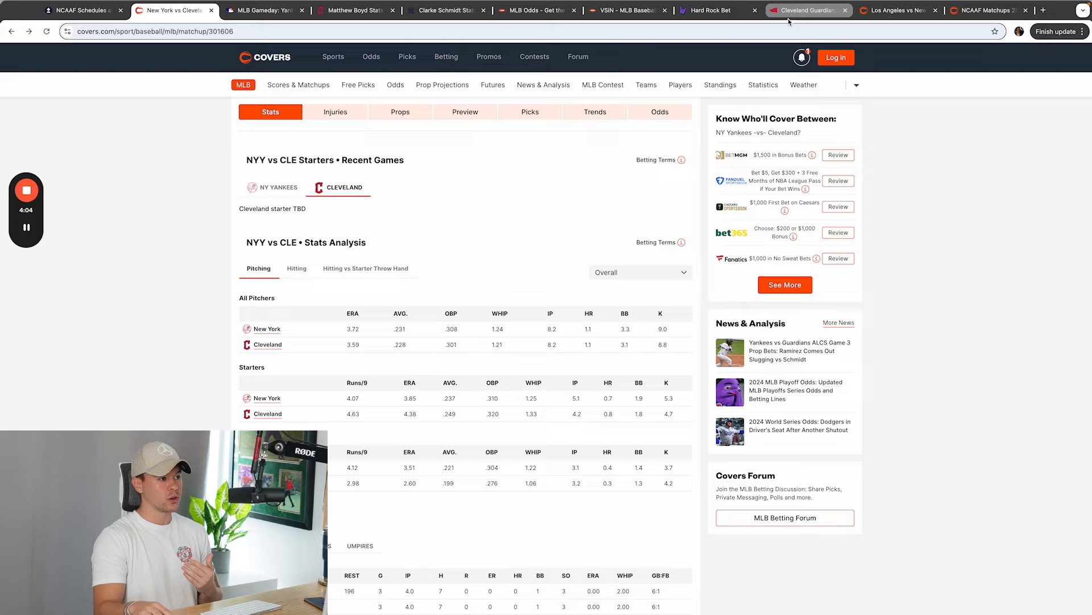
{"action": "left_click", "coordinate": [808, 10]}
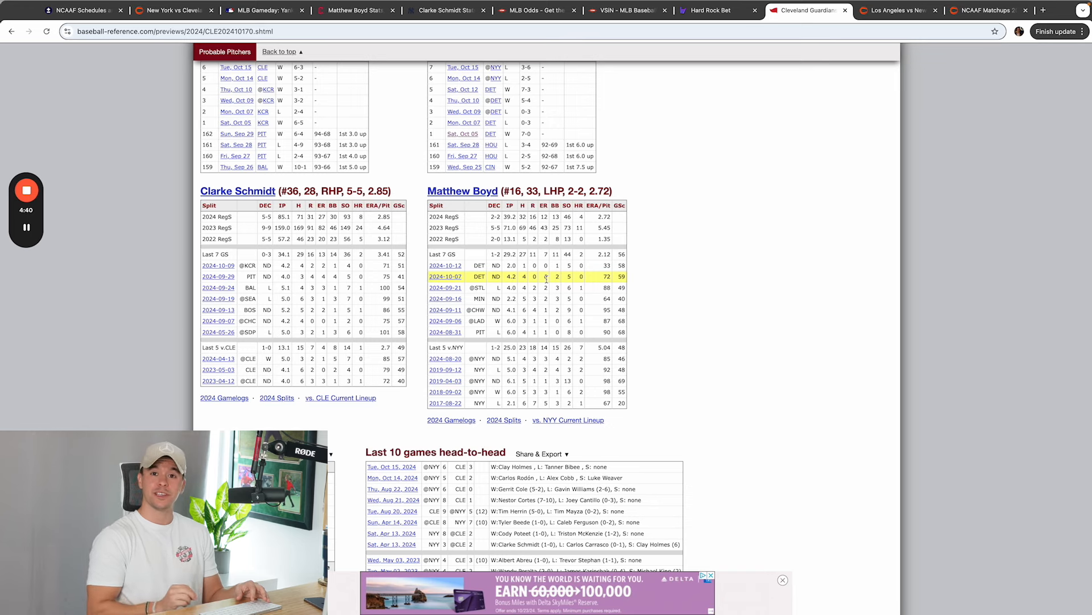
{"action": "scroll", "scroll_direction": "up", "scroll_amount": 3}
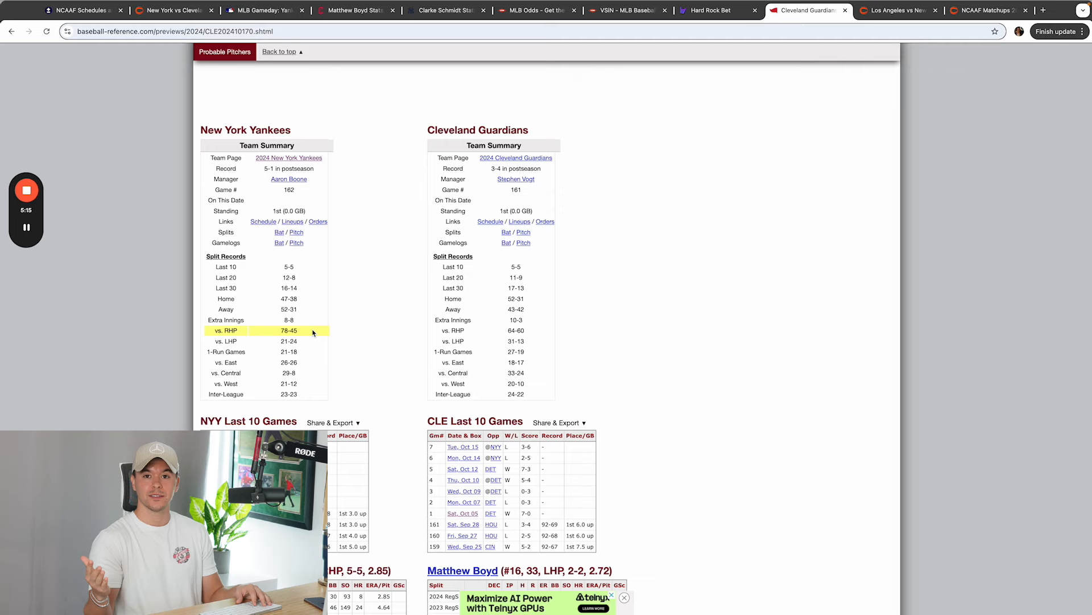
{"action": "scroll", "scroll_direction": "down", "scroll_amount": 3}
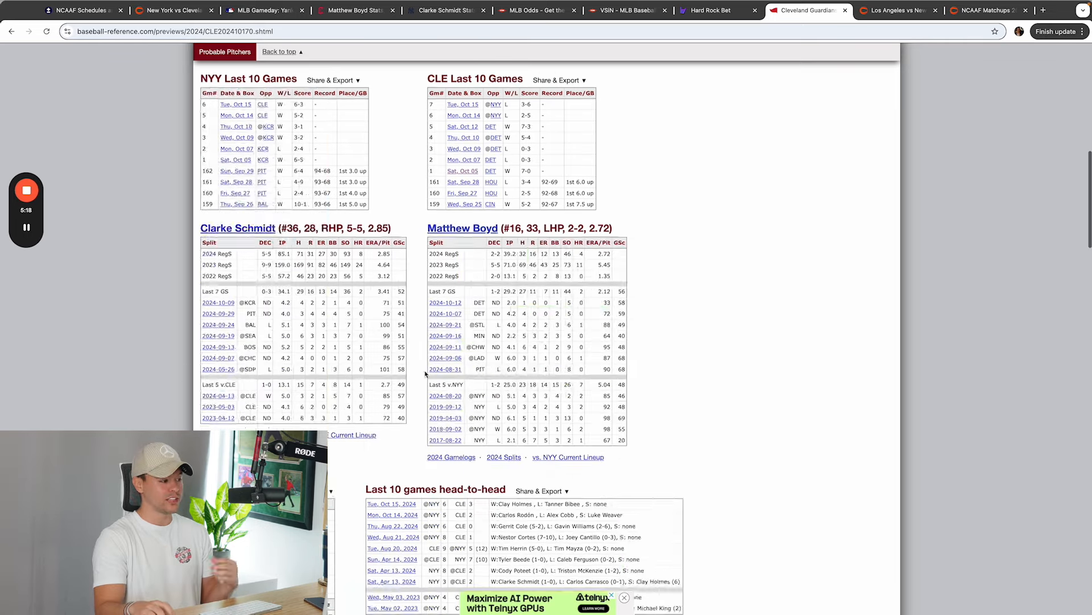
Step: Show NYY batters' season stats in the Yankees Batters vs. Guardians Pitchers section, including Judge vs. Boyd
{"action": "scroll", "scroll_direction": "down", "scroll_amount": 3}
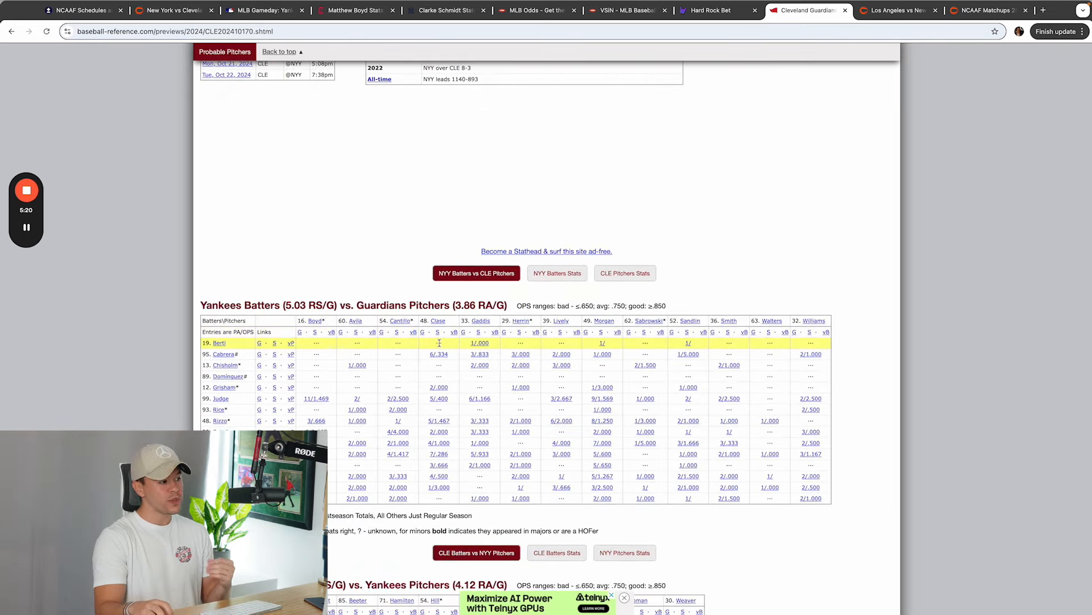
{"action": "scroll", "scroll_direction": "up", "scroll_amount": 3}
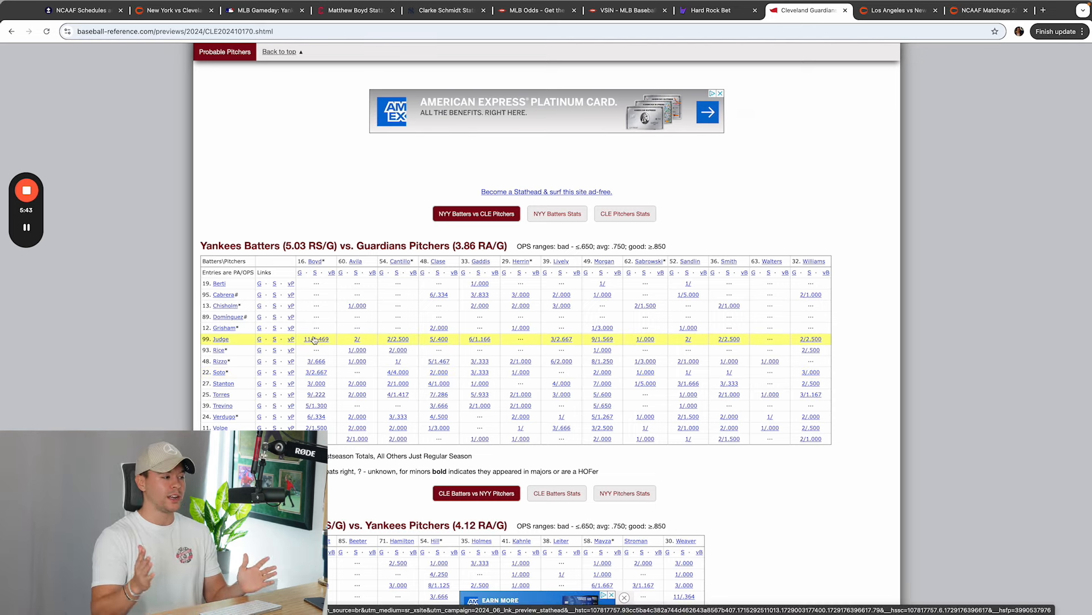
{"action": "scroll", "scroll_direction": "down", "scroll_amount": 3}
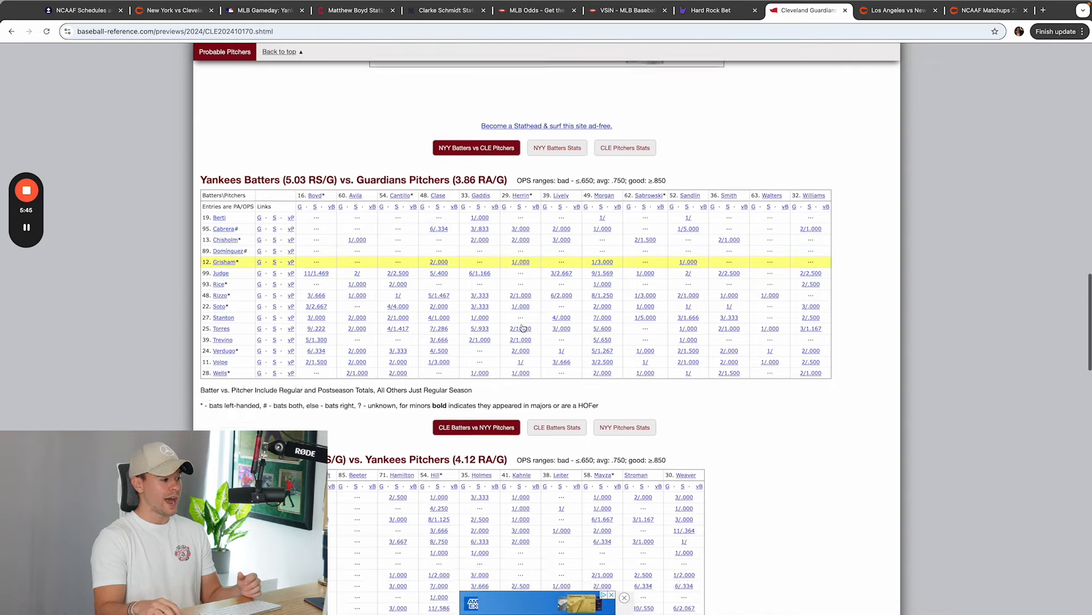
{"action": "left_click", "coordinate": [557, 272]}
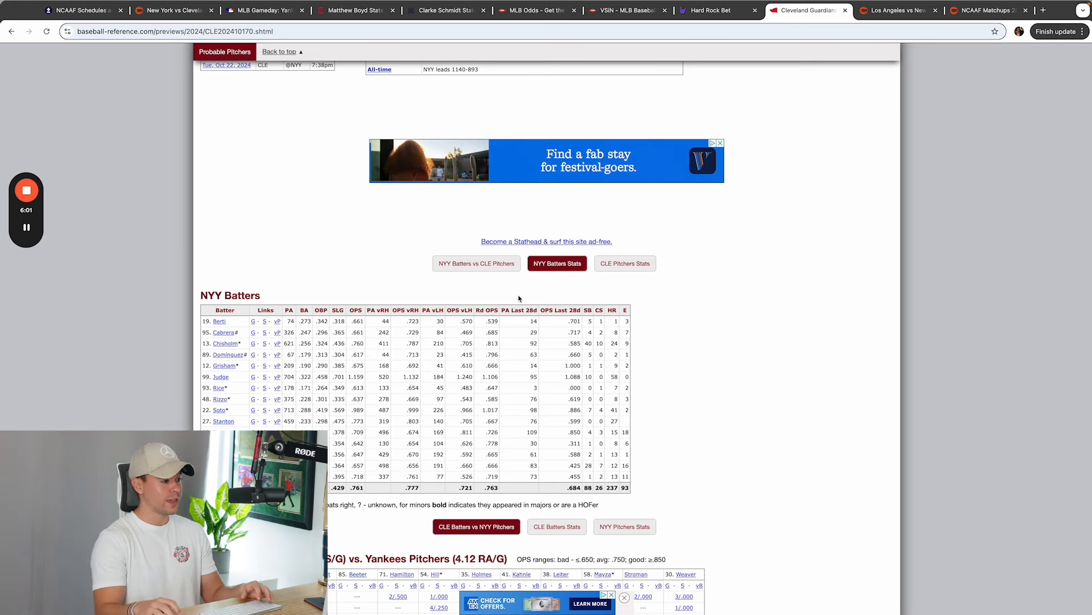
{"action": "scroll", "scroll_direction": "down", "scroll_amount": 3}
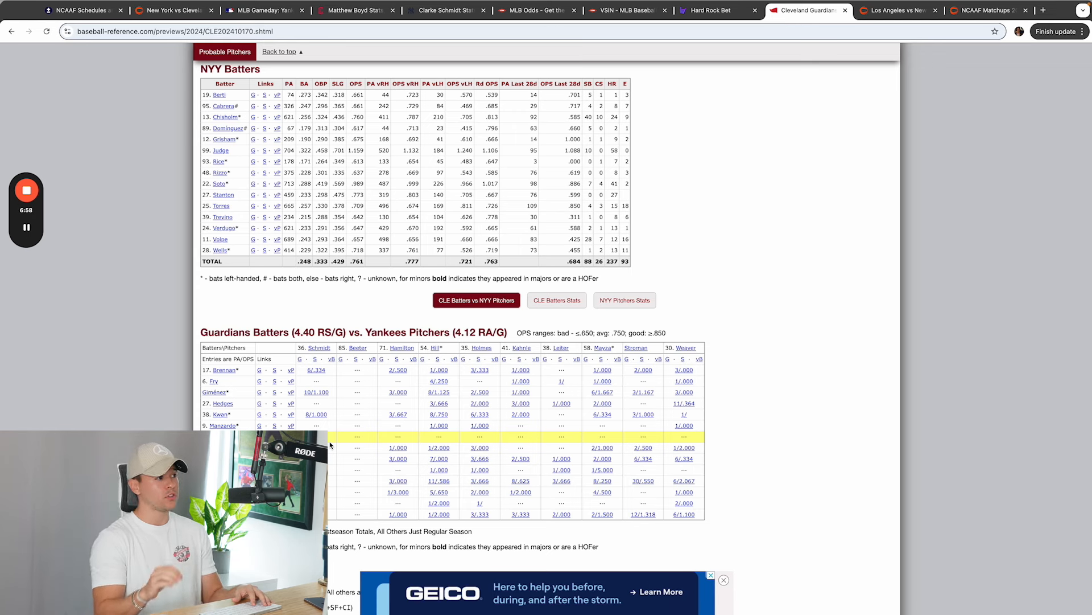
Step: Go to the Yankees @ Guardians game on Hard Rock Bet and show its Player Props markets
{"action": "left_click", "coordinate": [706, 10]}
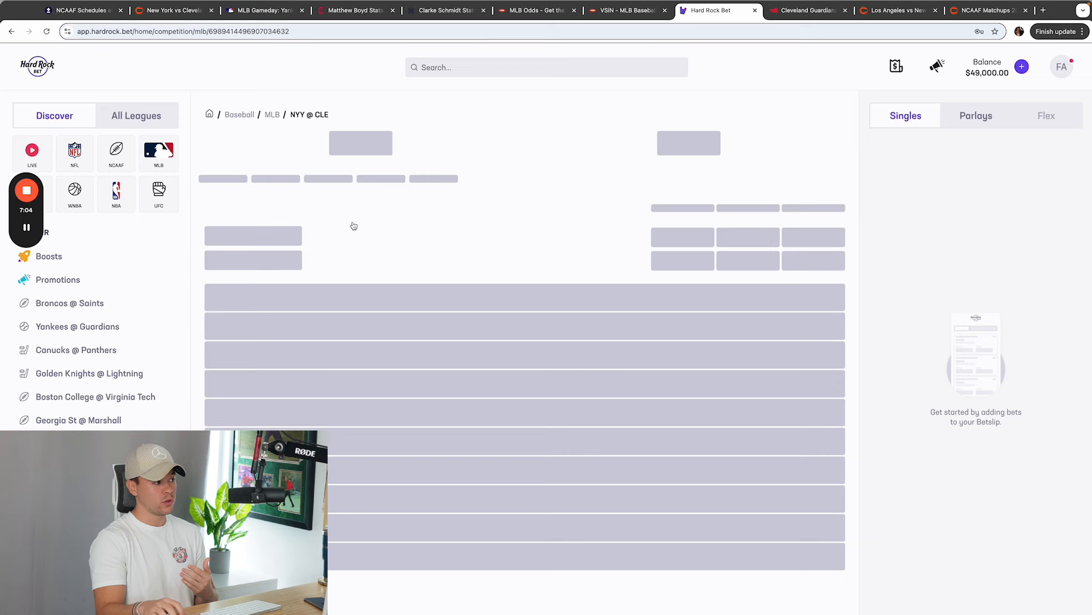
{"action": "scroll", "scroll_direction": "down", "scroll_amount": 3}
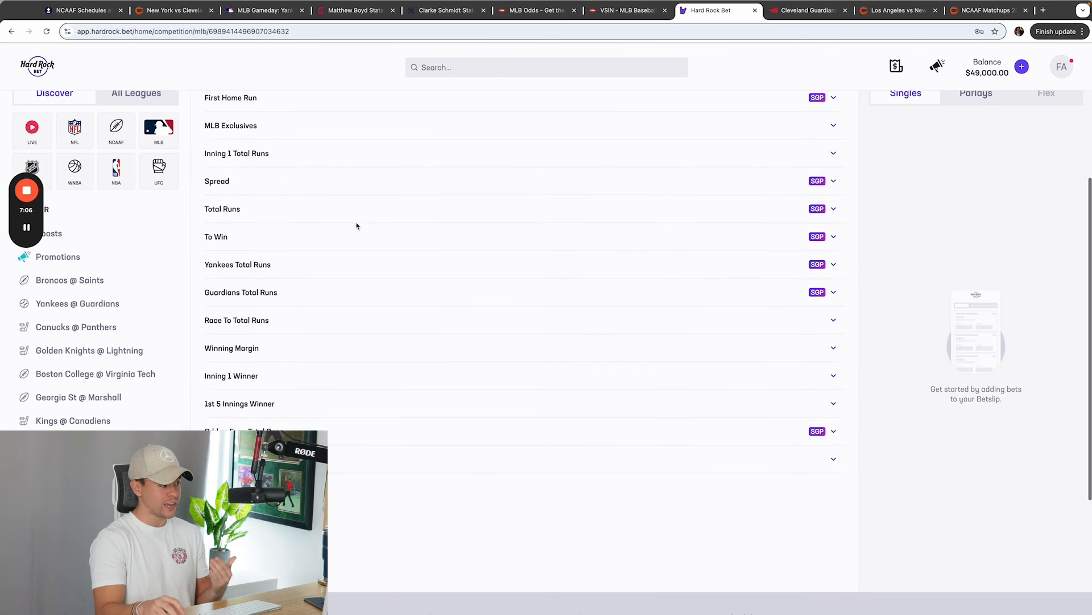
{"action": "scroll", "scroll_direction": "up", "scroll_amount": 3}
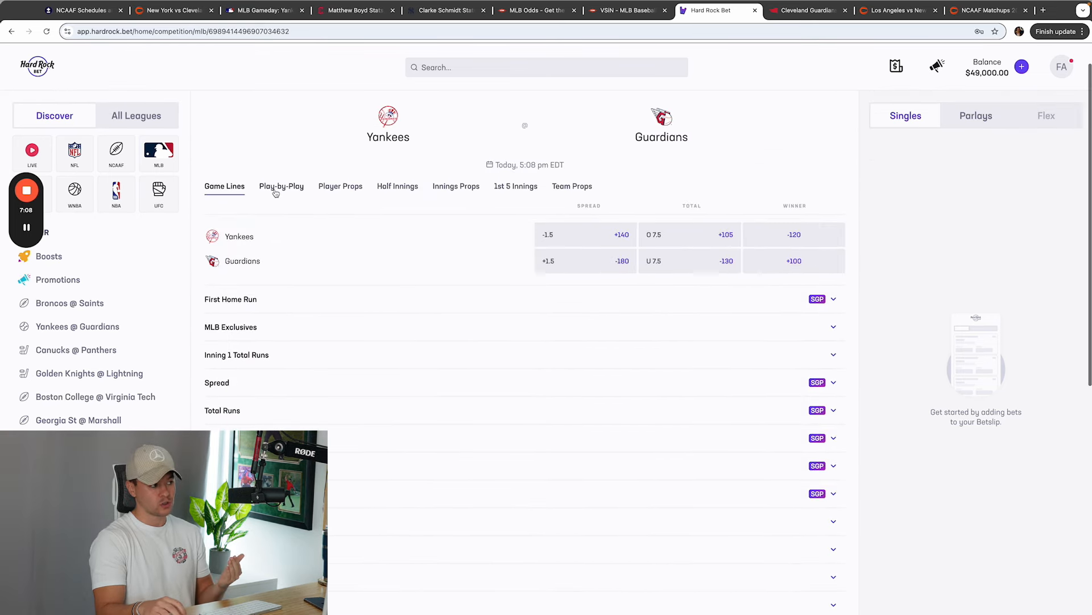
{"action": "left_click", "coordinate": [340, 186]}
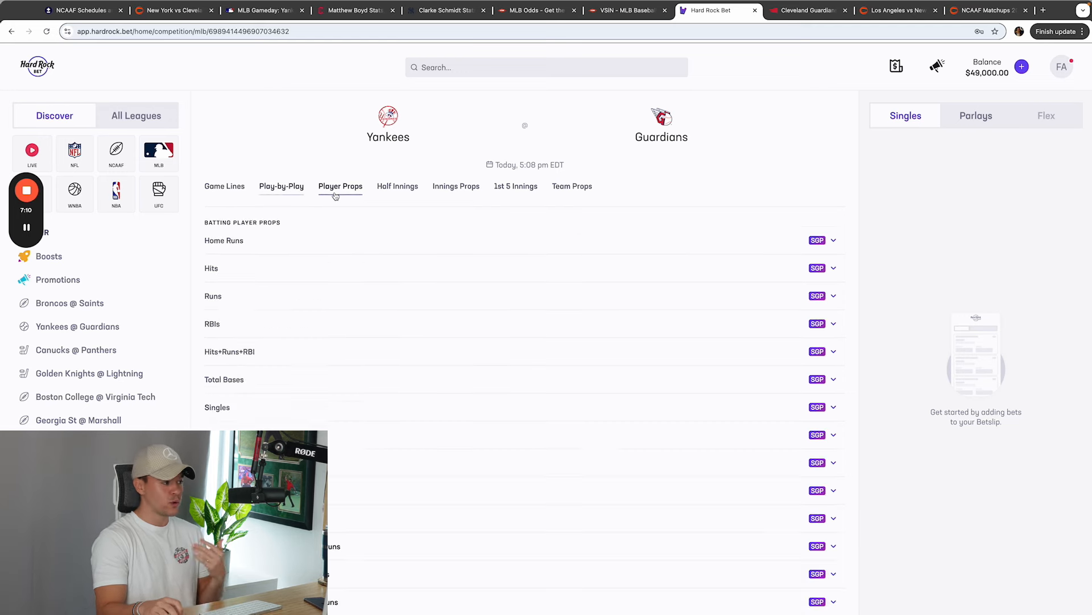
Step: Review Schmidt's and Boyd's Earned Runs and Hits Allowed prop lines
{"action": "scroll", "scroll_direction": "down", "scroll_amount": 3}
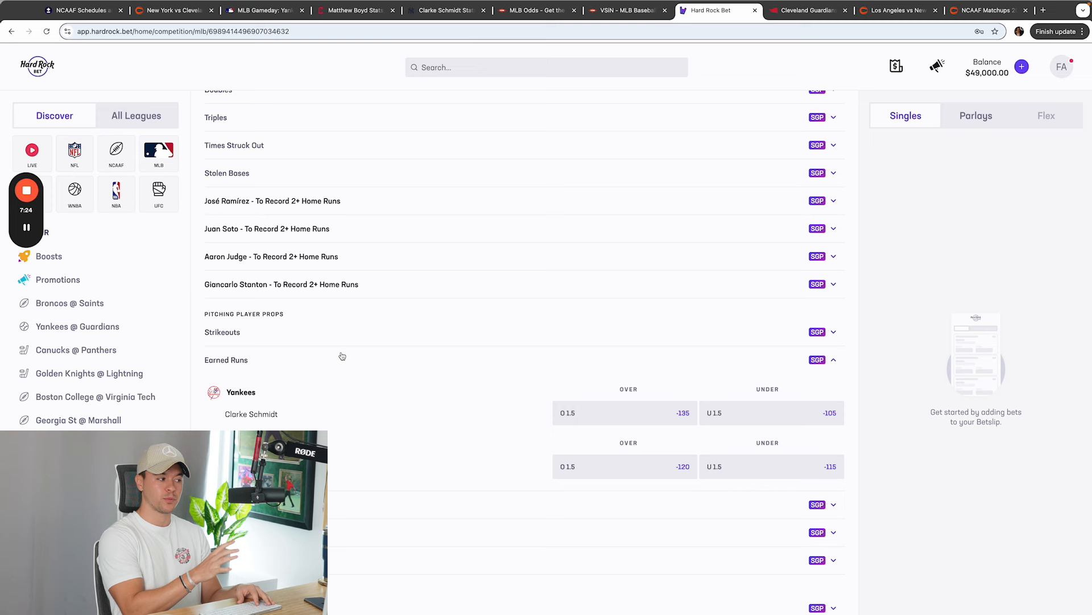
{"action": "scroll", "scroll_direction": "down", "scroll_amount": 3}
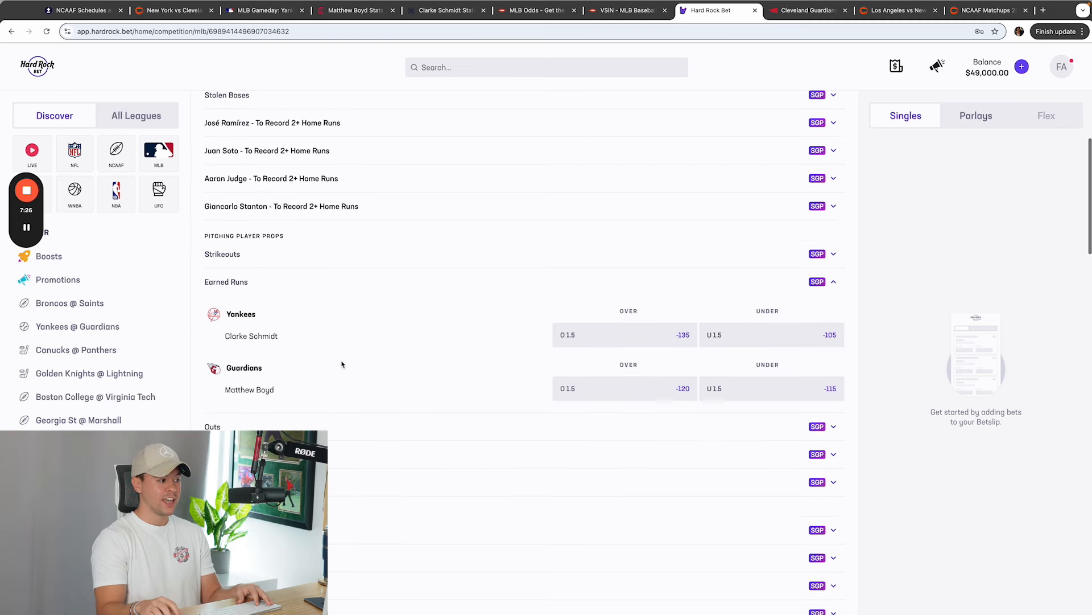
{"action": "scroll", "scroll_direction": "down", "scroll_amount": 3}
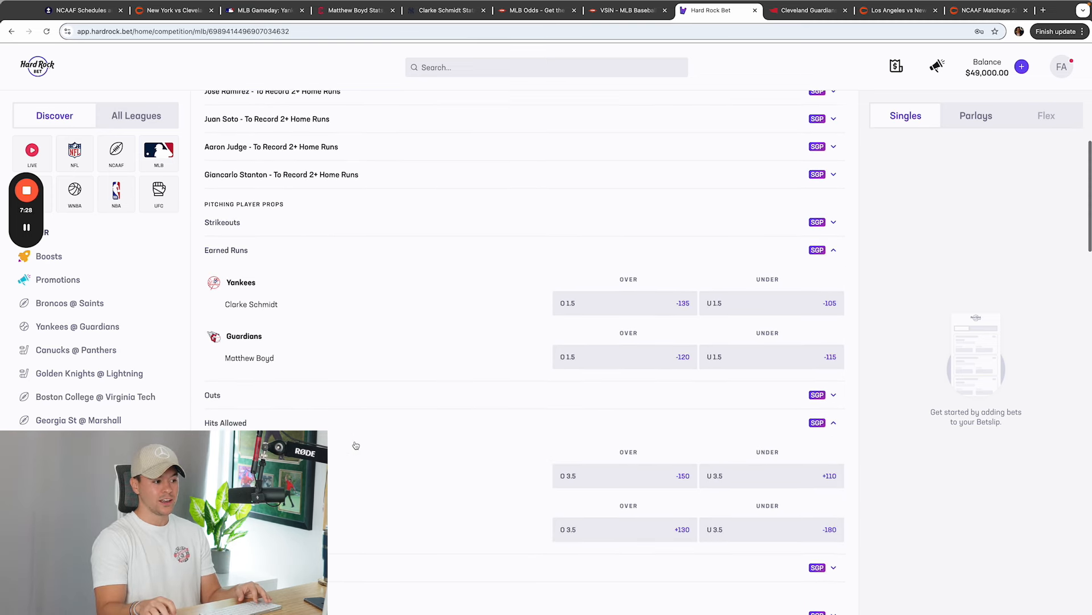
{"action": "scroll", "scroll_direction": "down", "scroll_amount": 3}
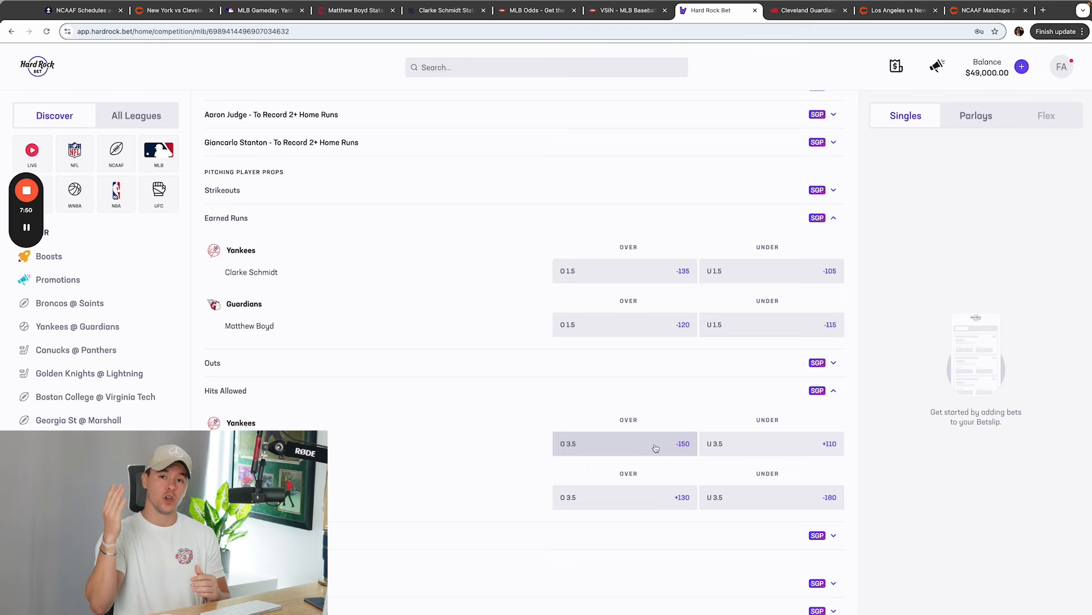
{"action": "mouse_move", "coordinate": [700, 348]}
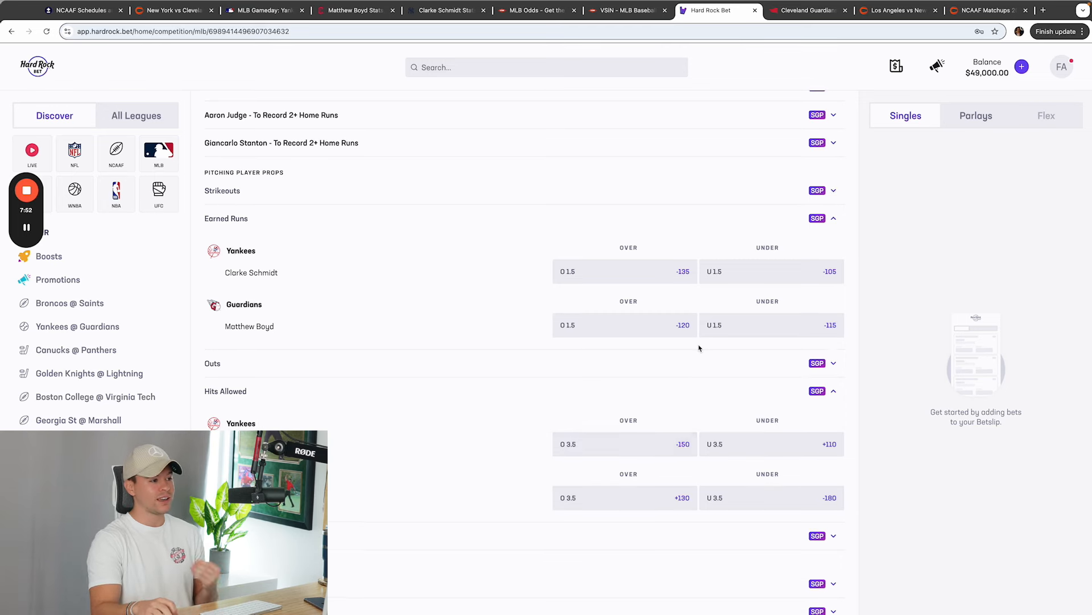
{"action": "scroll", "scroll_direction": "up", "scroll_amount": 3}
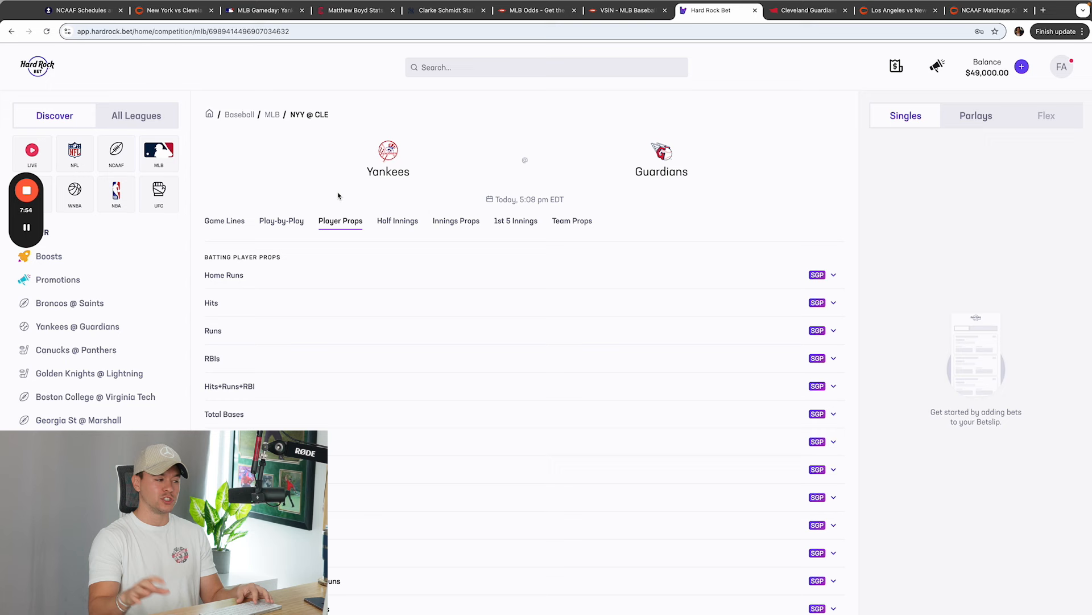
Step: Place a $5,000 Guardians-to-win moneyline bet at +100 from Game Lines, confirming a $10,000 potential payout
{"action": "left_click", "coordinate": [224, 220]}
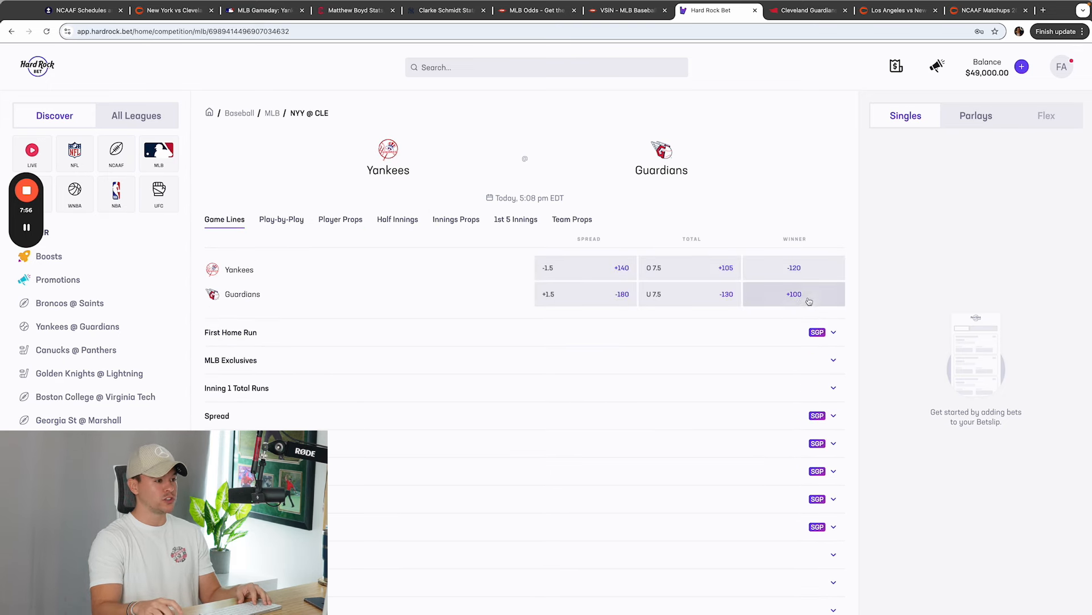
{"action": "left_click", "coordinate": [794, 293]}
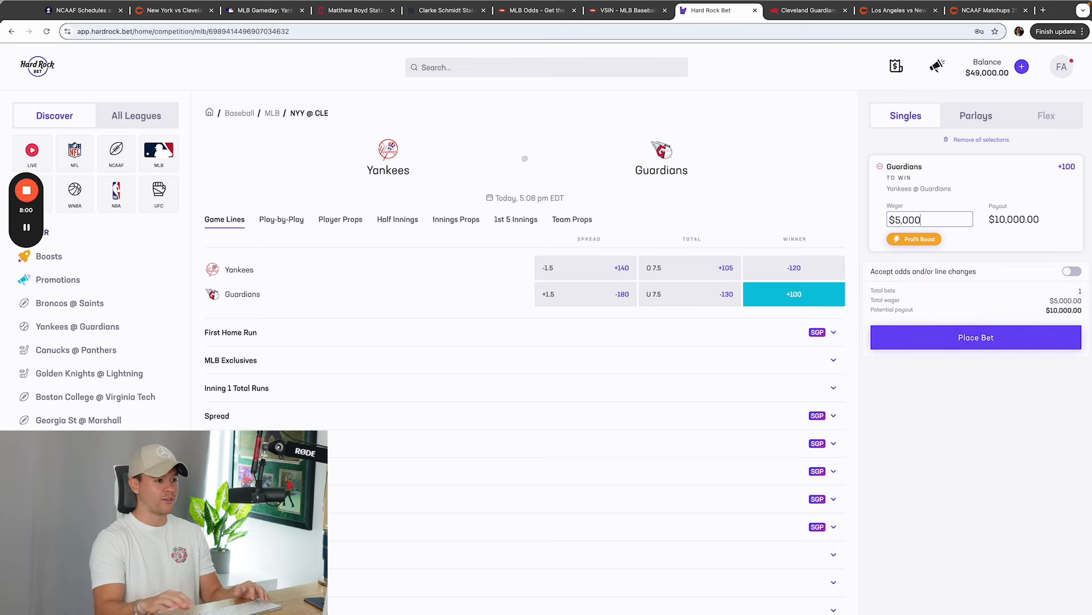
{"action": "left_click", "coordinate": [975, 337]}
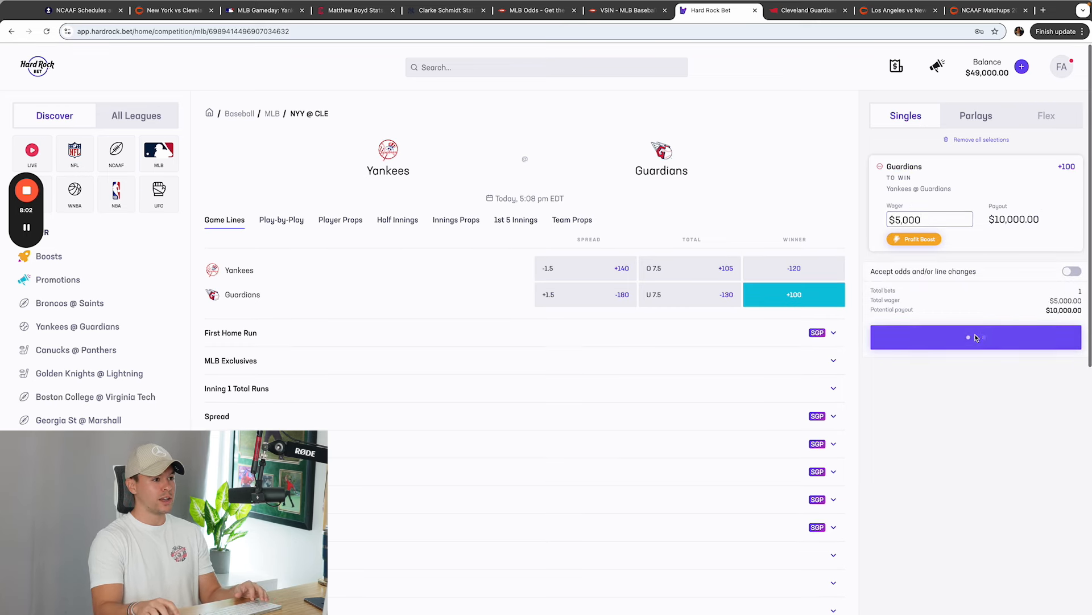
{"action": "left_click", "coordinate": [976, 336]}
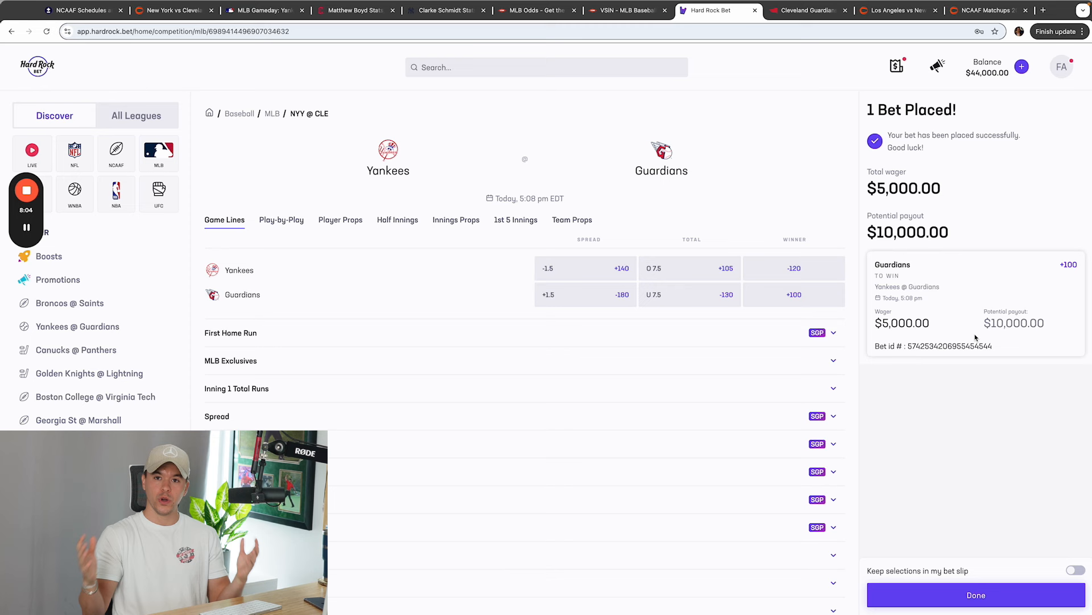